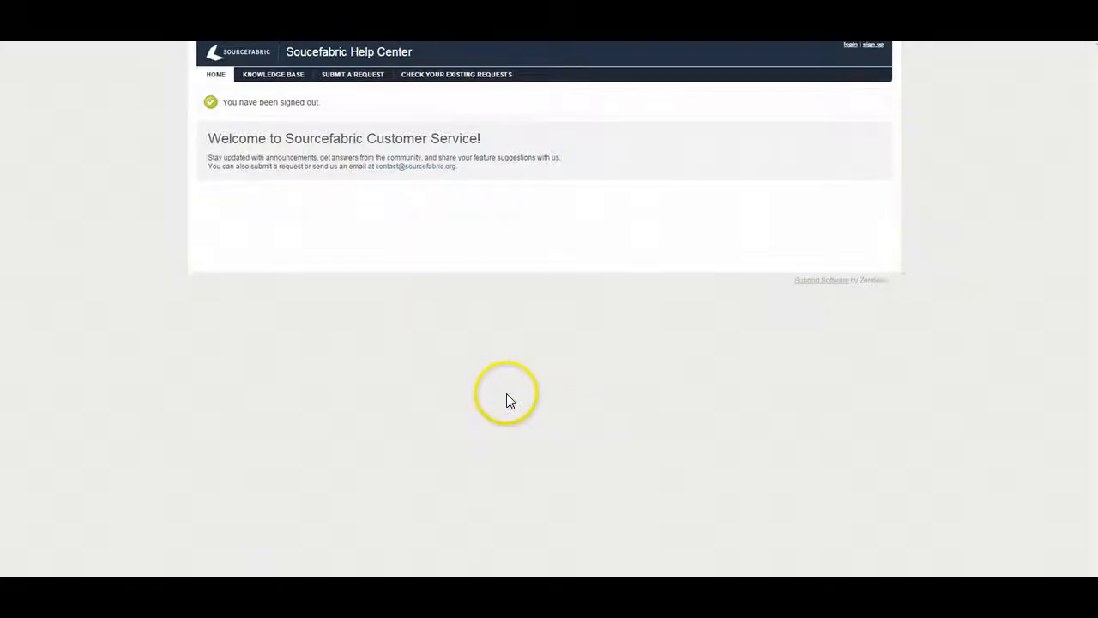
{"action": "mouse_move", "coordinate": [541, 266]}
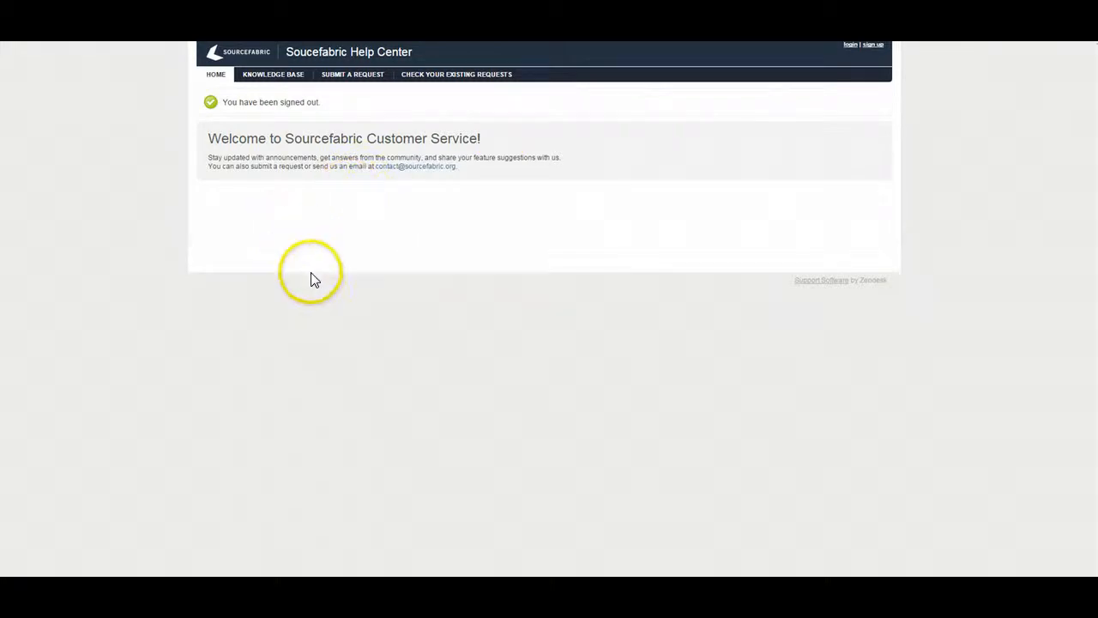
{"action": "mouse_move", "coordinate": [776, 161]}
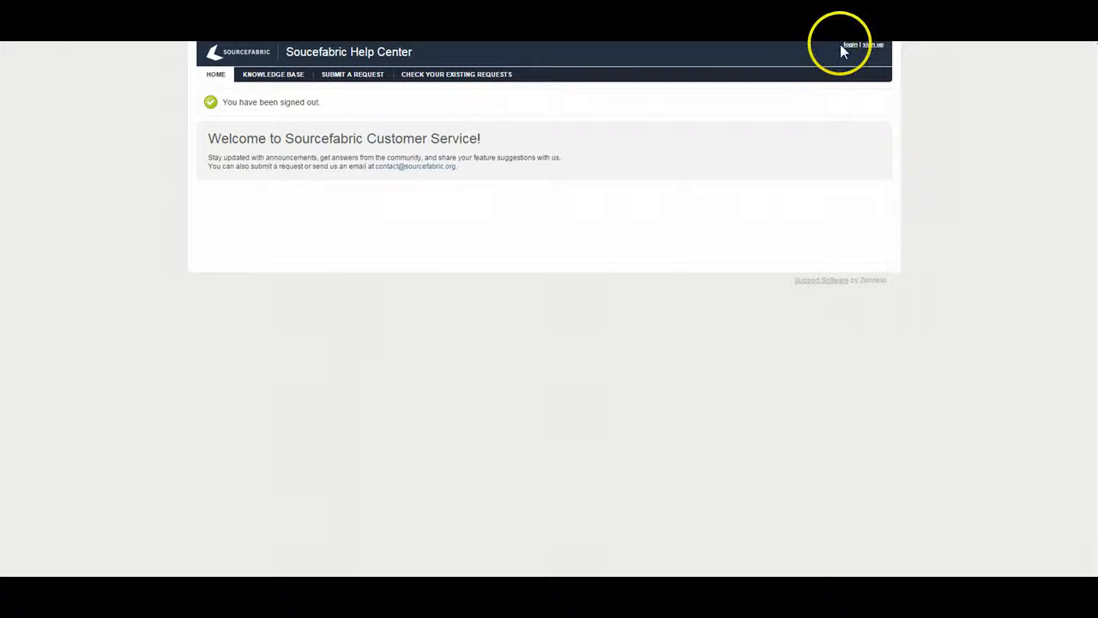
{"action": "mouse_move", "coordinate": [849, 48]}
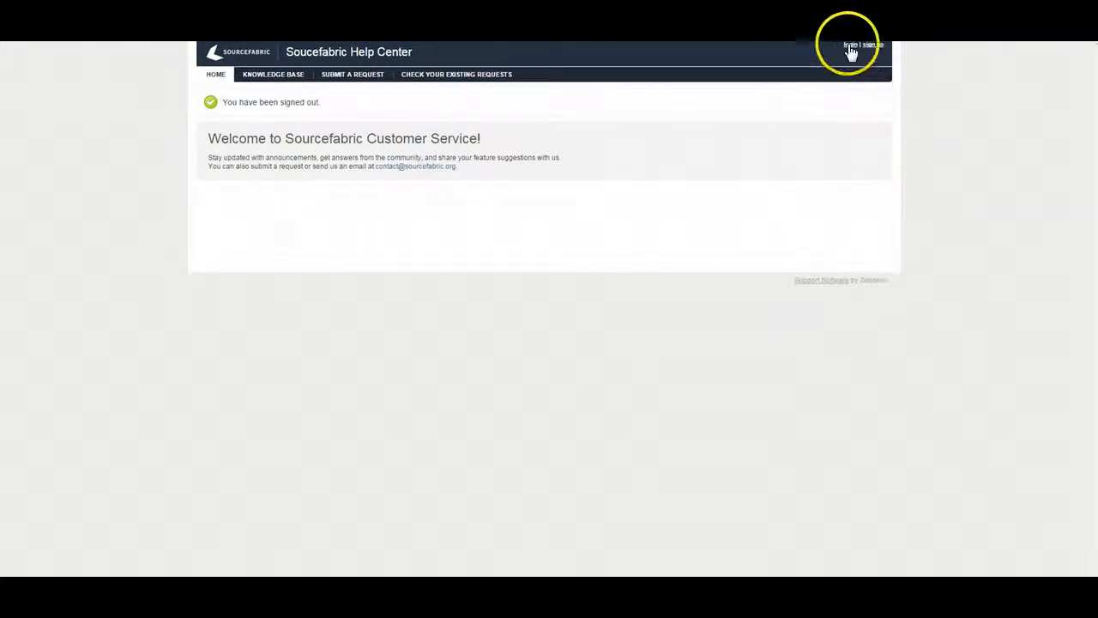
{"action": "mouse_move", "coordinate": [806, 124]}
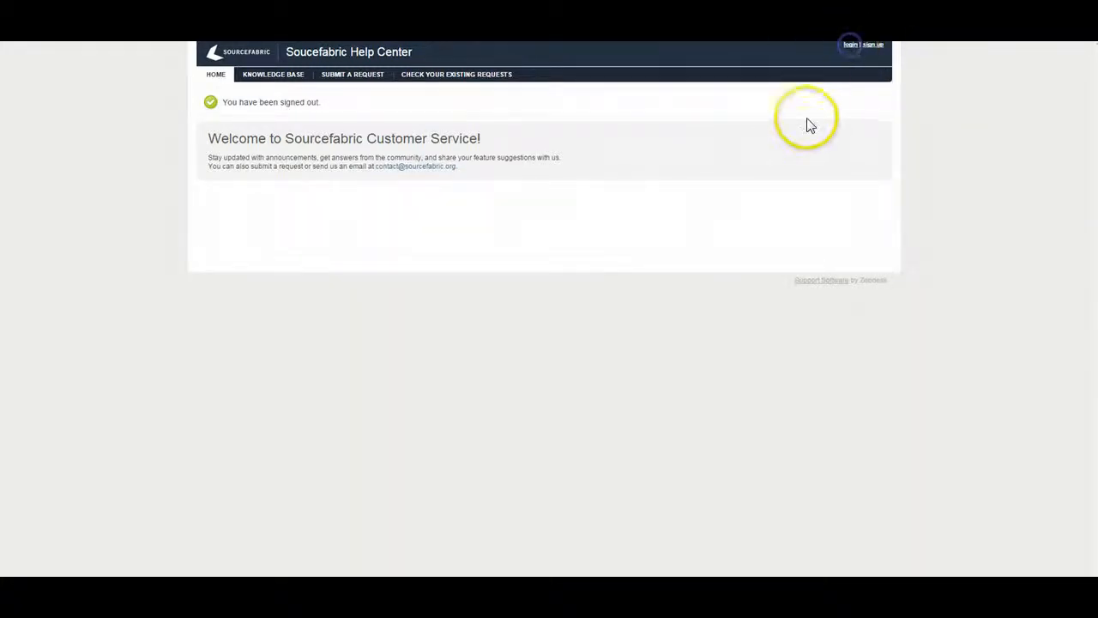
{"action": "left_click", "coordinate": [850, 45]}
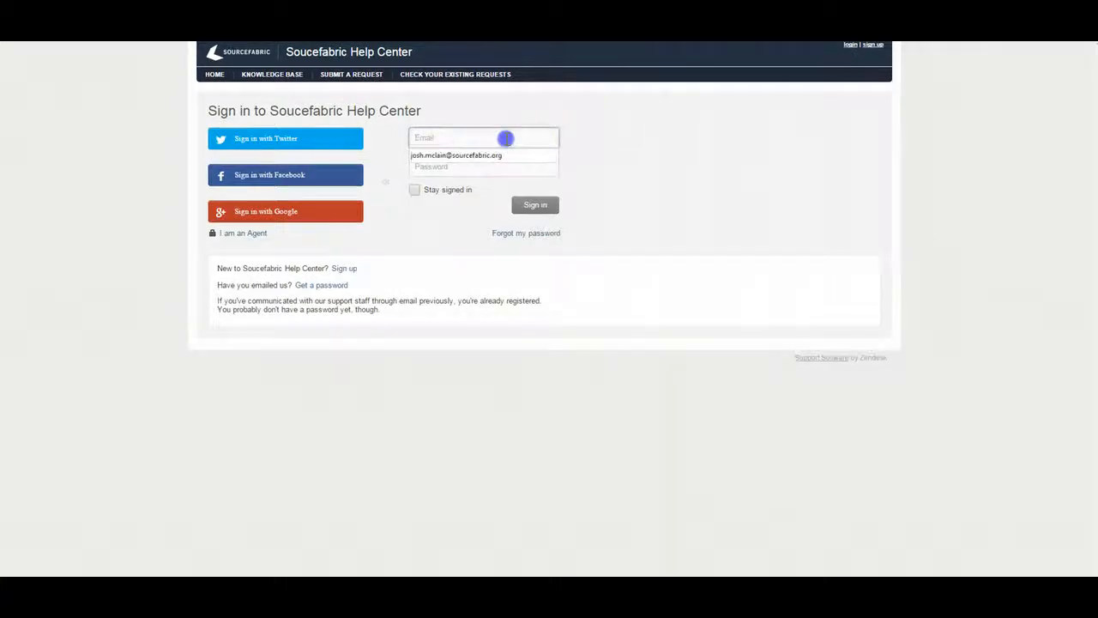
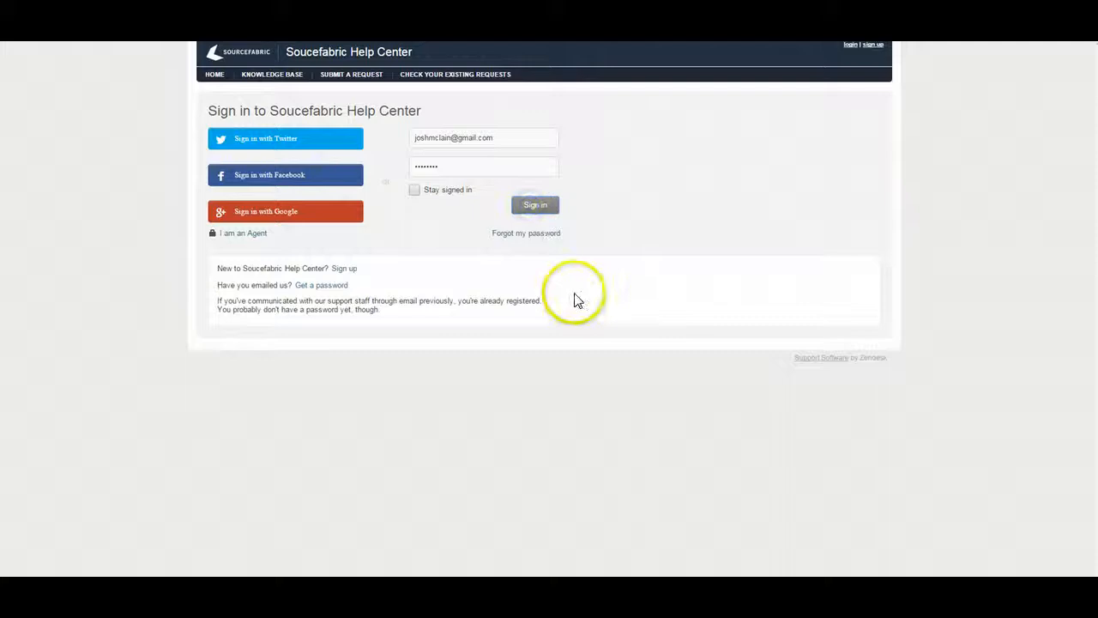
{"action": "left_click", "coordinate": [536, 204]}
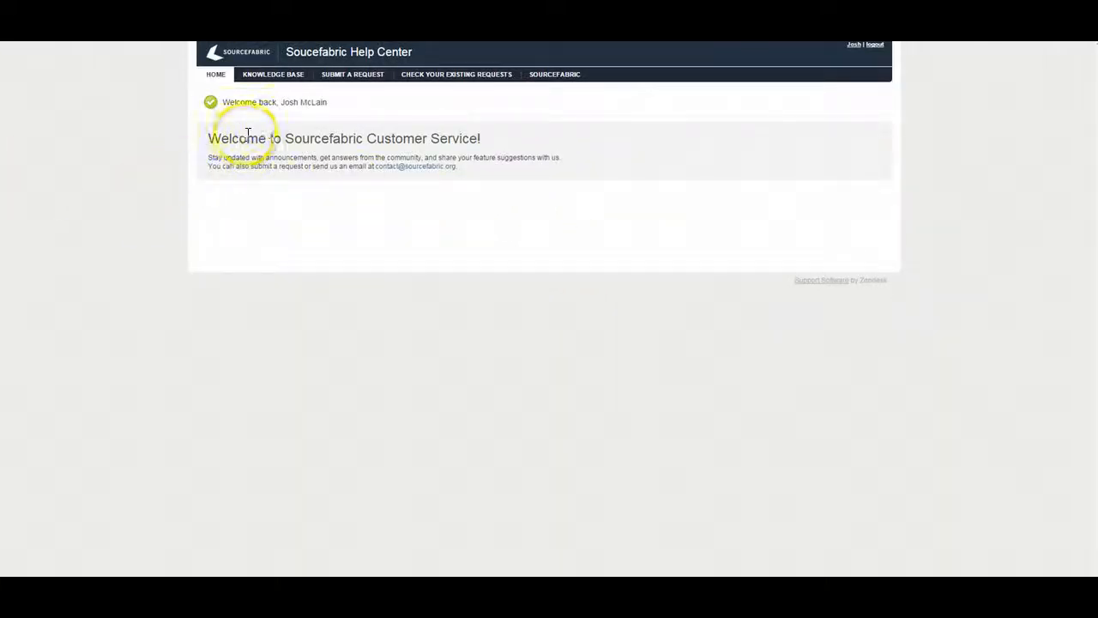
Go to the Knowledge Base listing the Airtime FAQ articles
{"action": "left_click", "coordinate": [273, 74]}
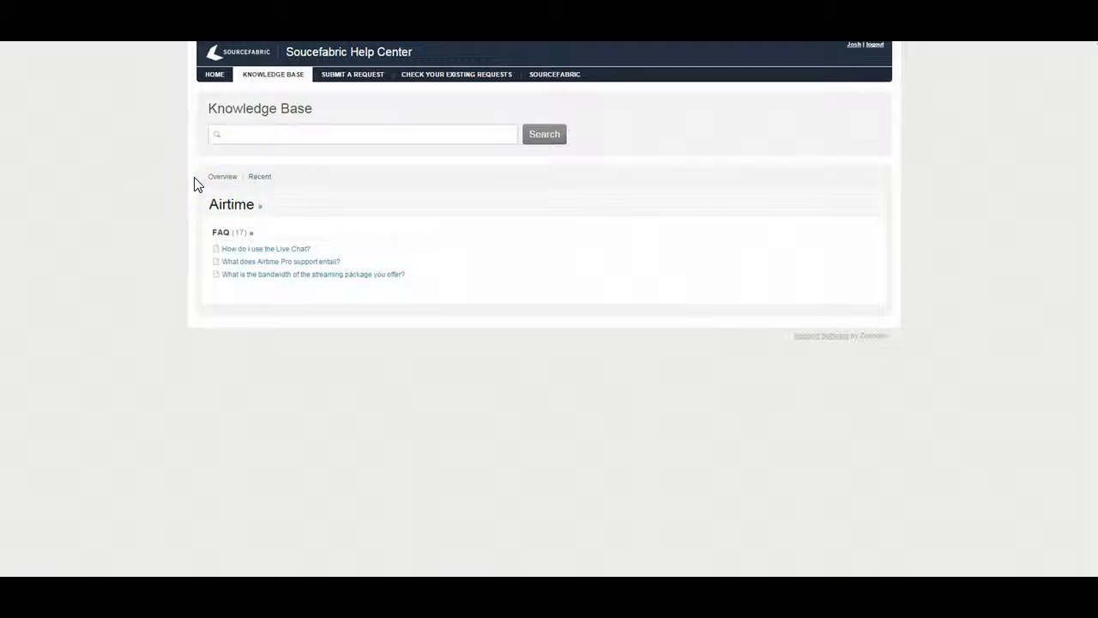
{"action": "mouse_move", "coordinate": [374, 95]}
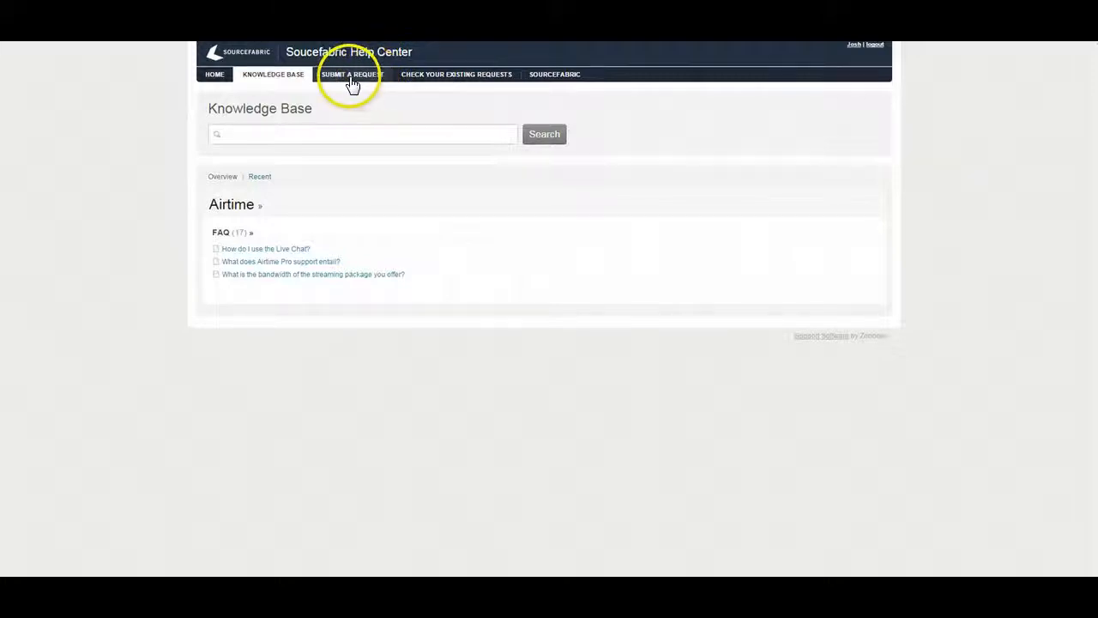
Start a new support request and choose Airtime as the product
{"action": "left_click", "coordinate": [352, 74]}
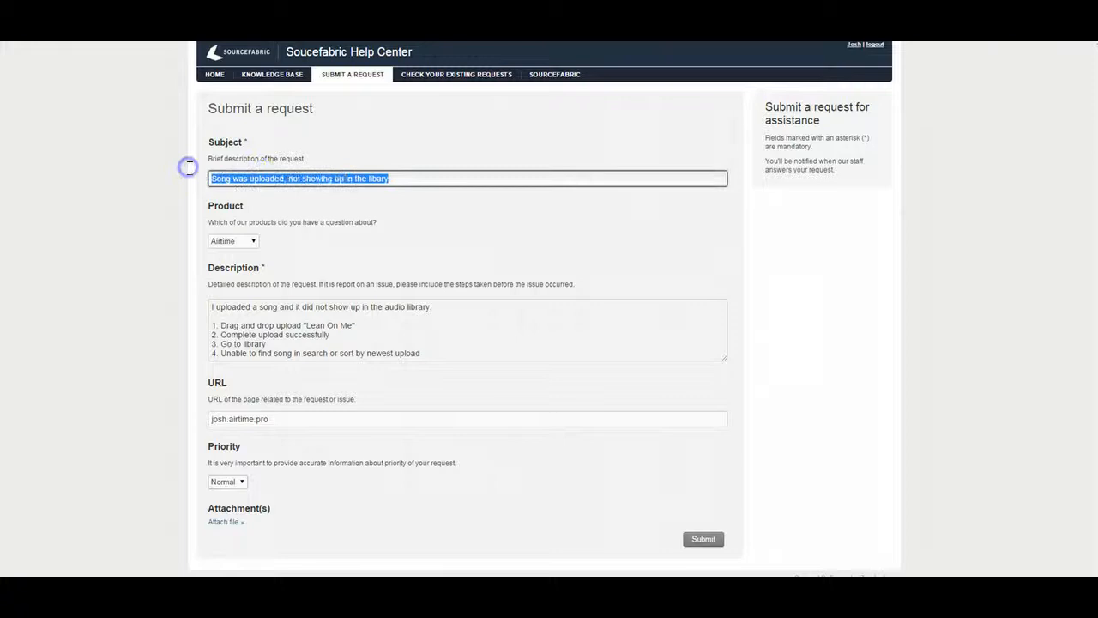
{"action": "mouse_move", "coordinate": [188, 175]}
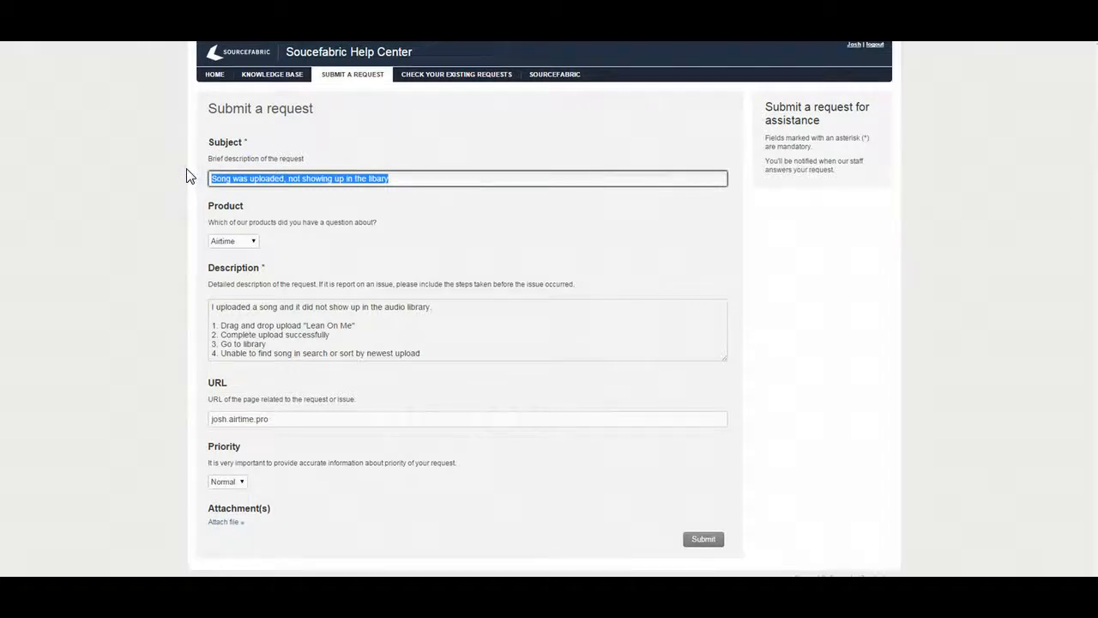
{"action": "mouse_move", "coordinate": [408, 158]}
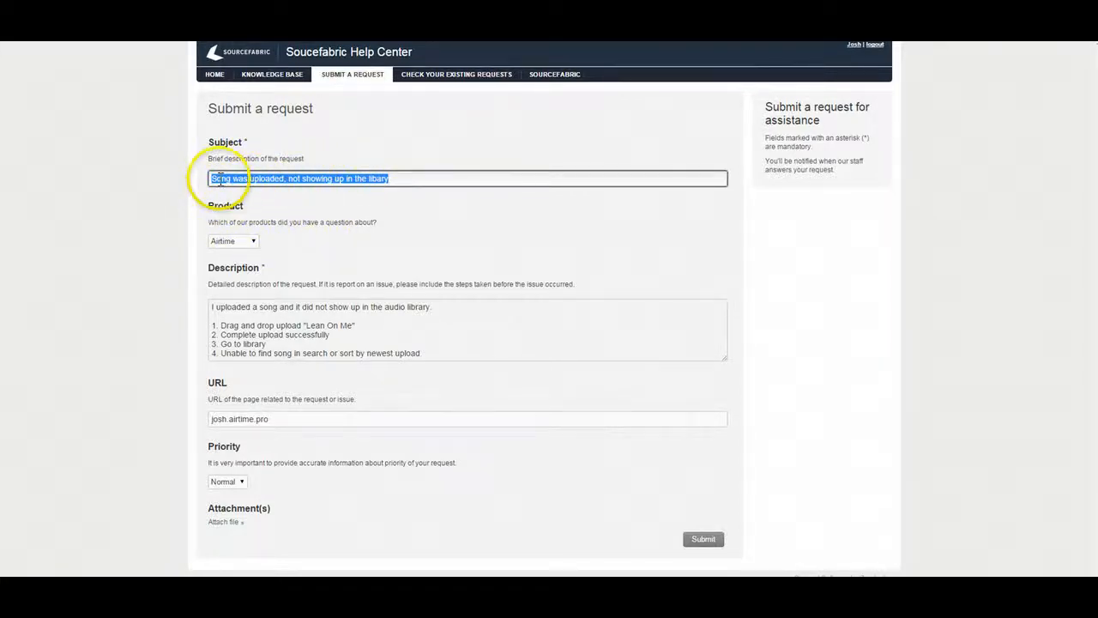
{"action": "mouse_move", "coordinate": [412, 190]}
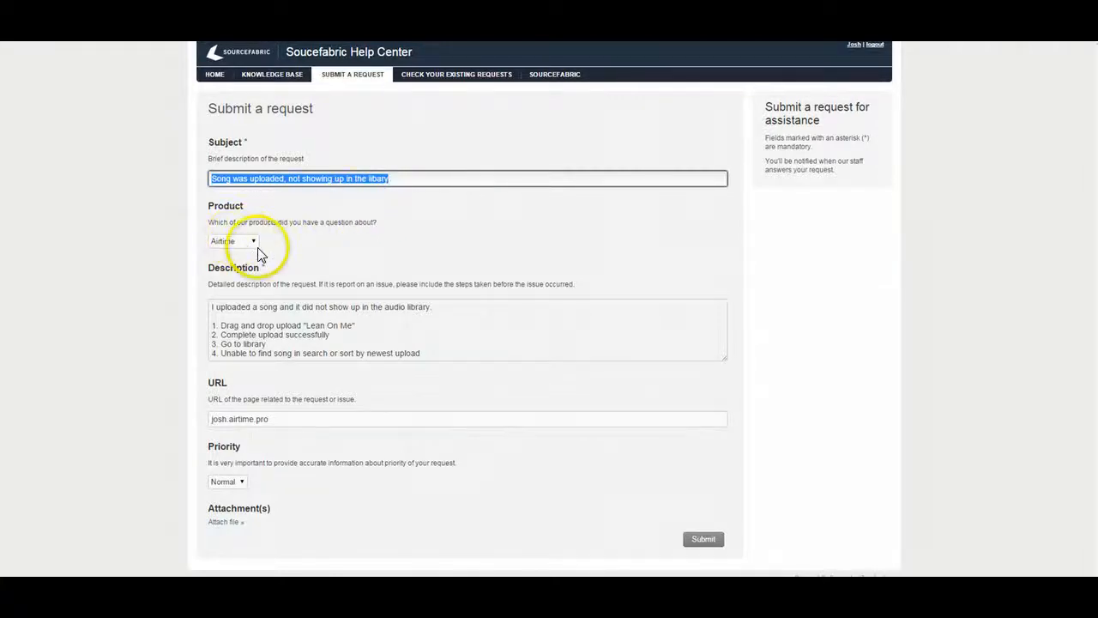
{"action": "left_click", "coordinate": [232, 241]}
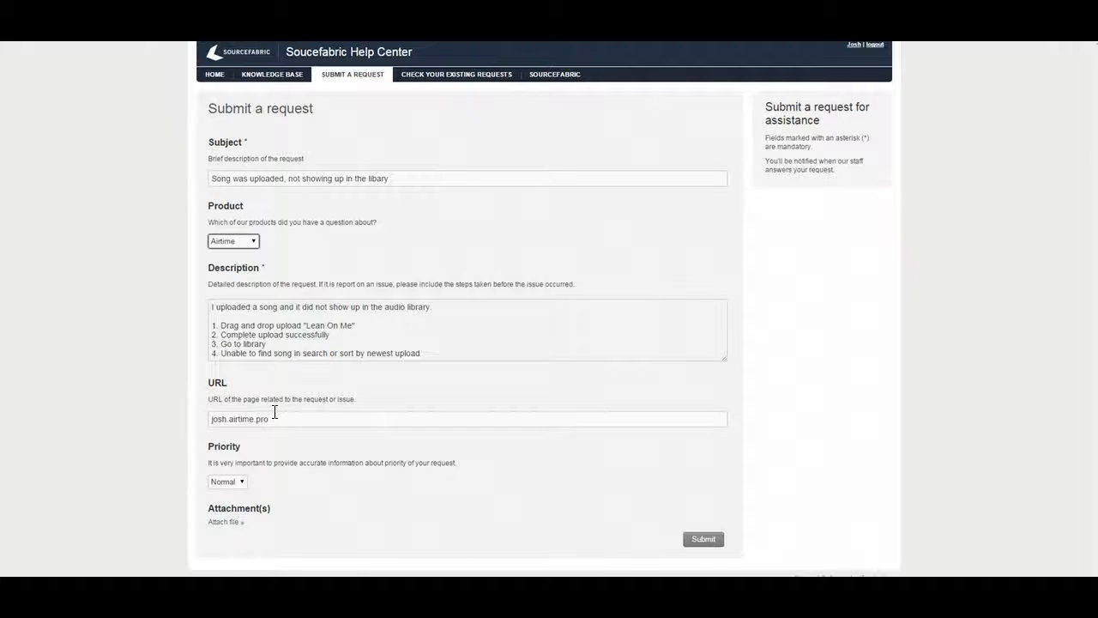
{"action": "mouse_move", "coordinate": [223, 462]}
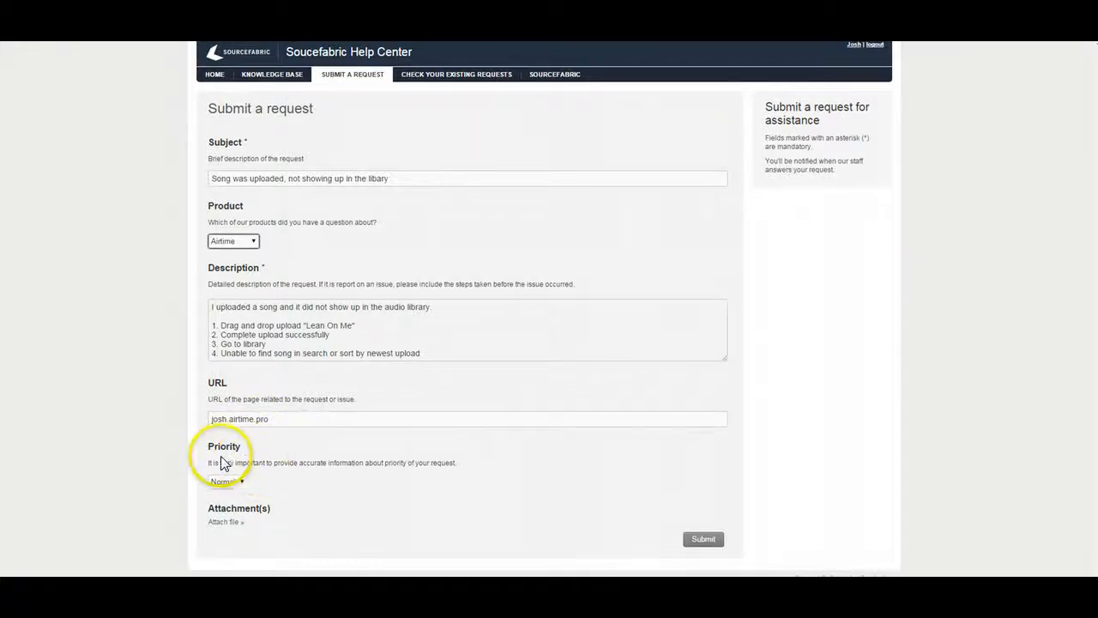
Review the priority levels and keep the request's priority at Normal
{"action": "left_click", "coordinate": [226, 481]}
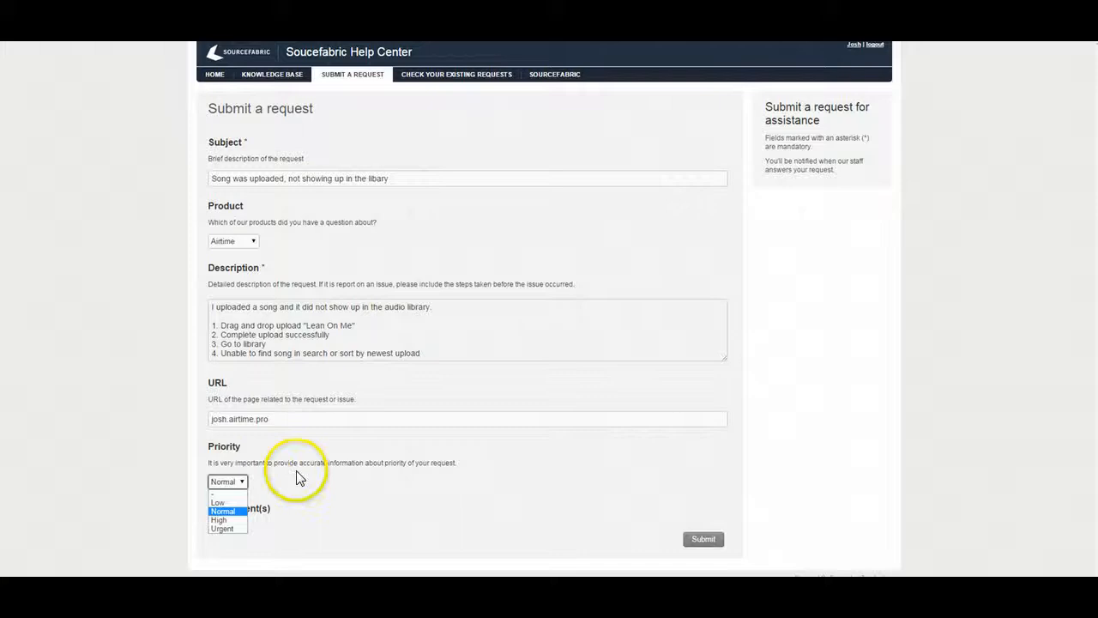
{"action": "left_click", "coordinate": [223, 512]}
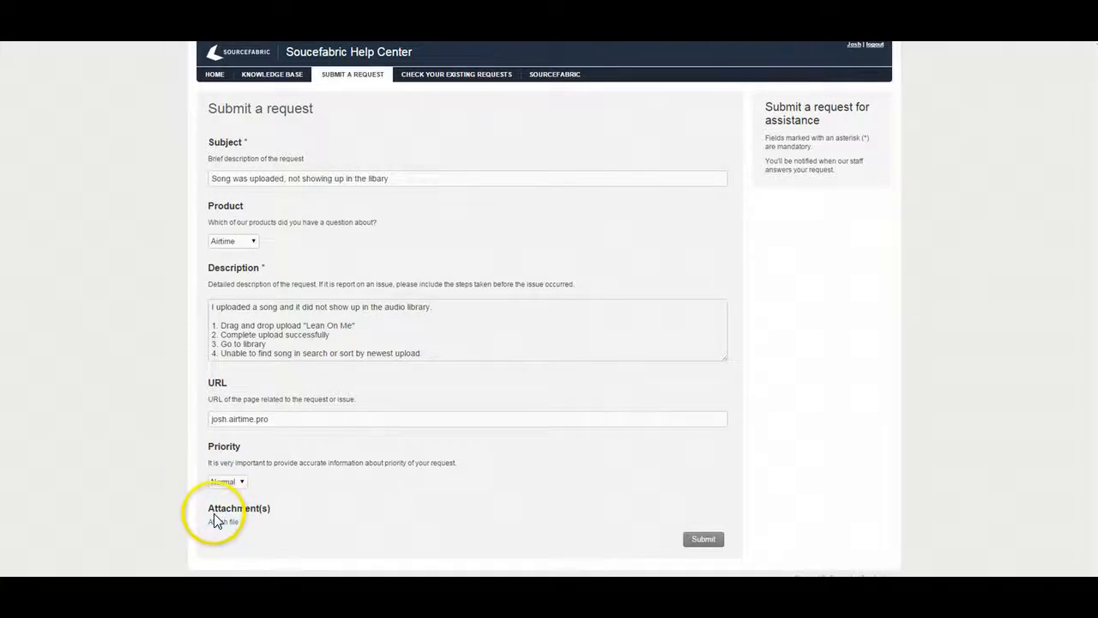
{"action": "left_click", "coordinate": [226, 522]}
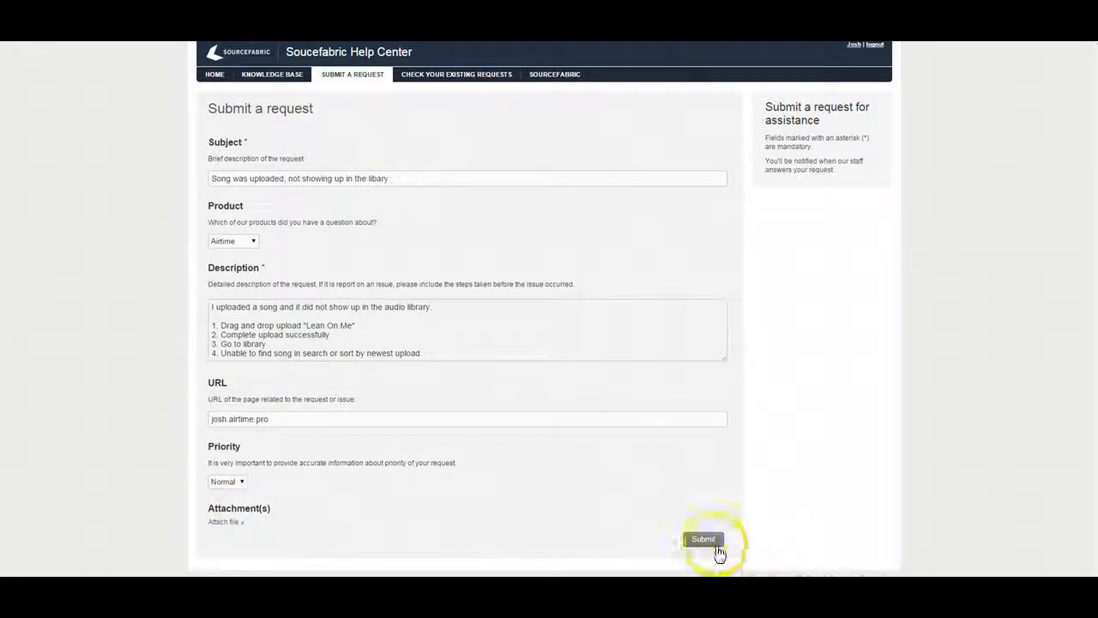
Submit the request so it is created as #2411 among open requests
{"action": "left_click", "coordinate": [704, 539]}
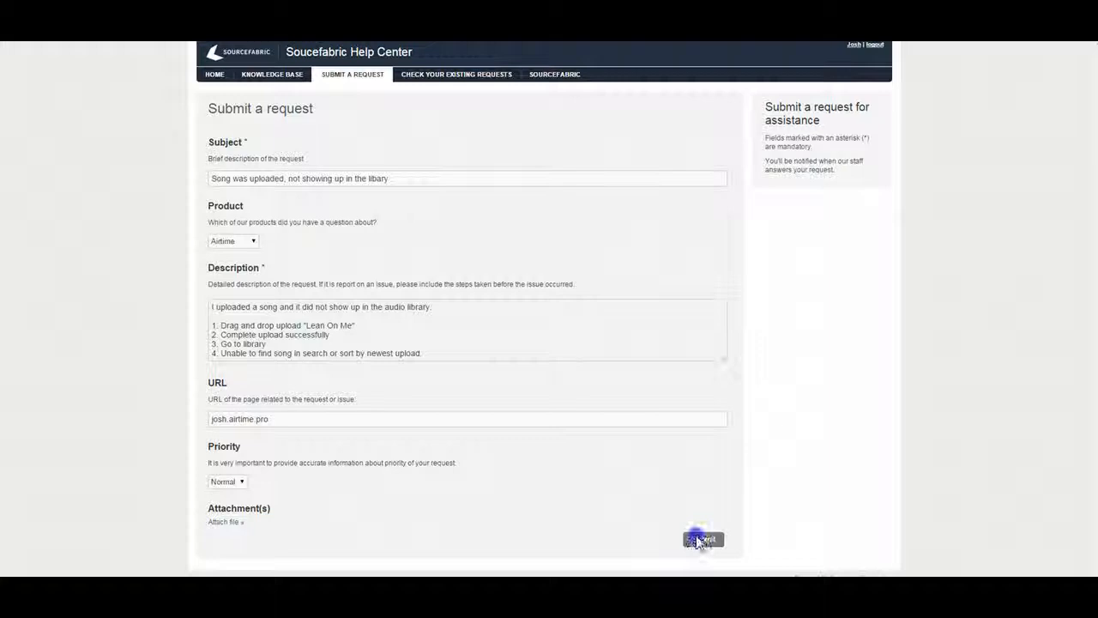
{"action": "left_click", "coordinate": [703, 539]}
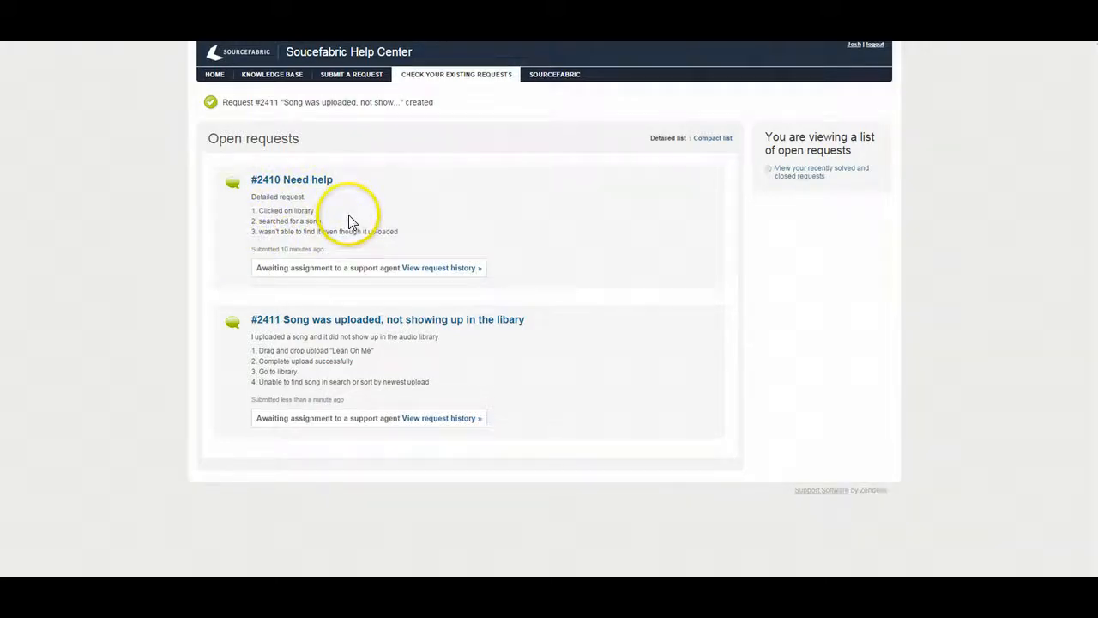
{"action": "mouse_move", "coordinate": [335, 185]}
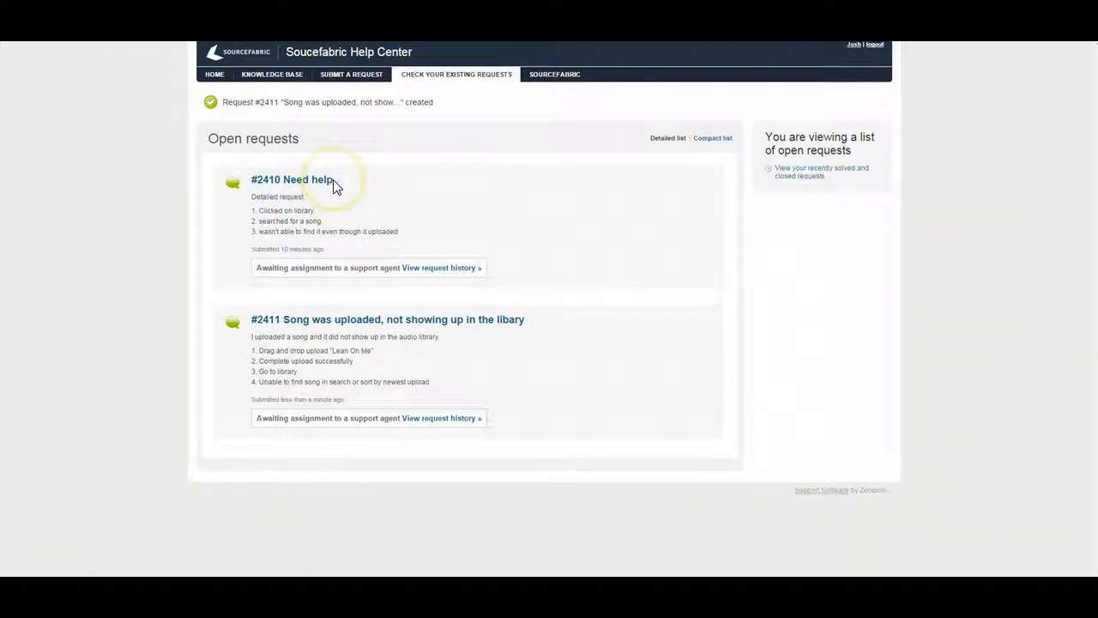
{"action": "mouse_move", "coordinate": [455, 388]}
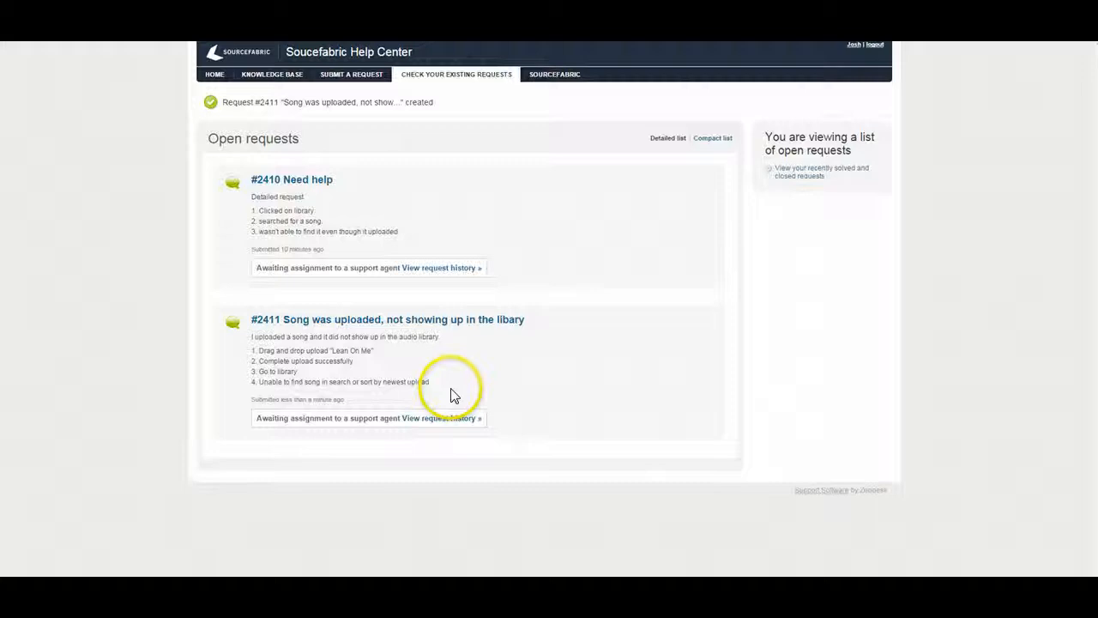
{"action": "mouse_move", "coordinate": [416, 333]}
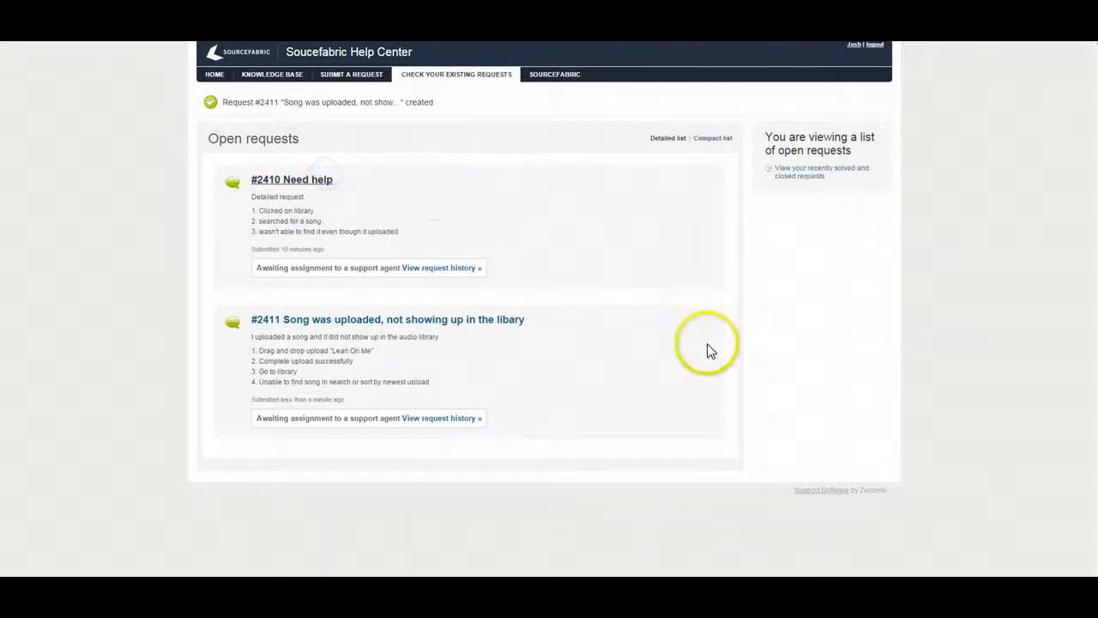
{"action": "mouse_move", "coordinate": [324, 250]}
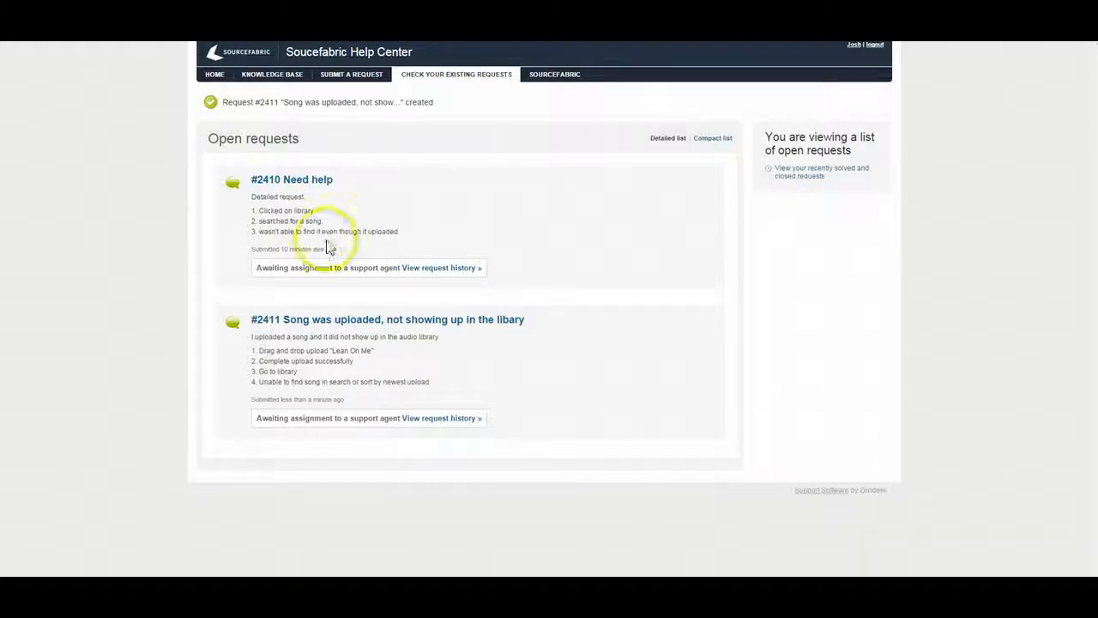
{"action": "mouse_move", "coordinate": [481, 192]}
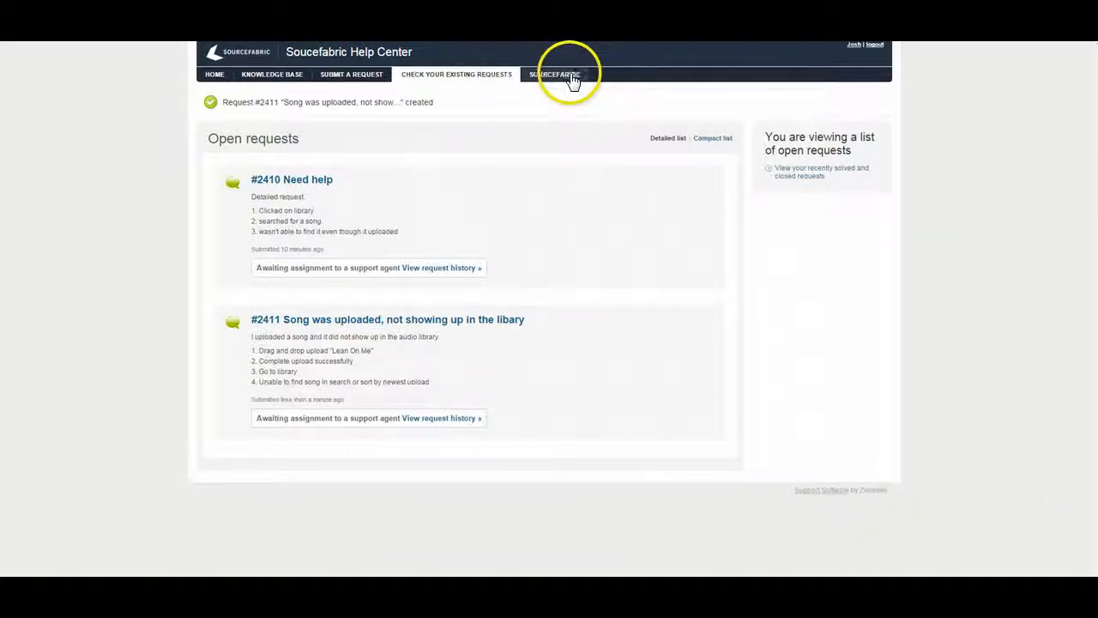
From Sourcefabric's open requests, view request #1446 'Waveform not showing up'
{"action": "left_click", "coordinate": [554, 73]}
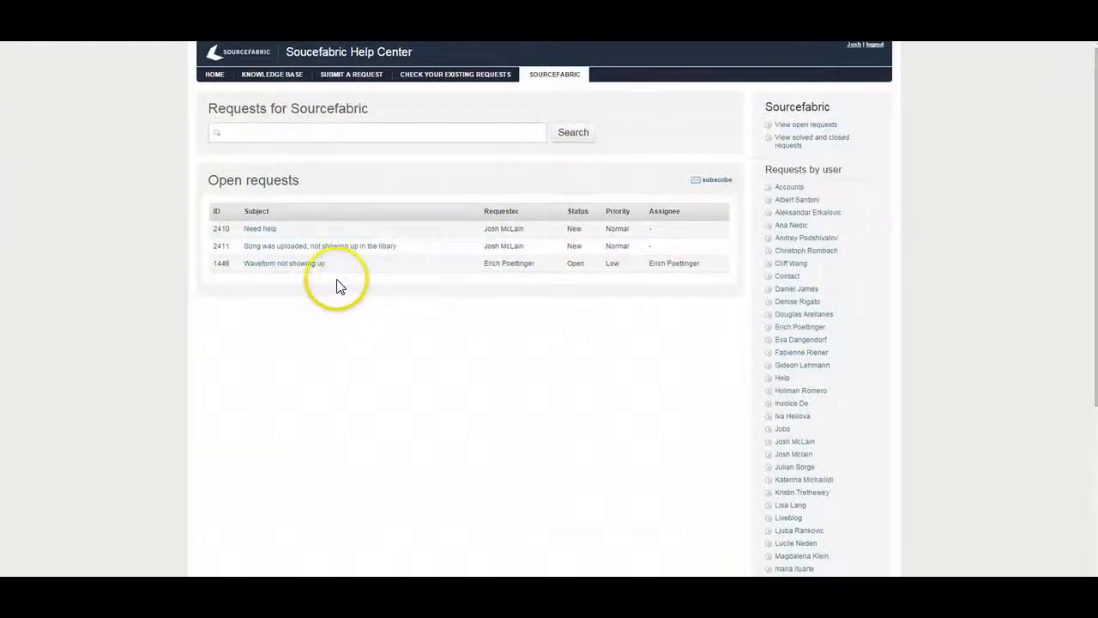
{"action": "mouse_move", "coordinate": [264, 311]}
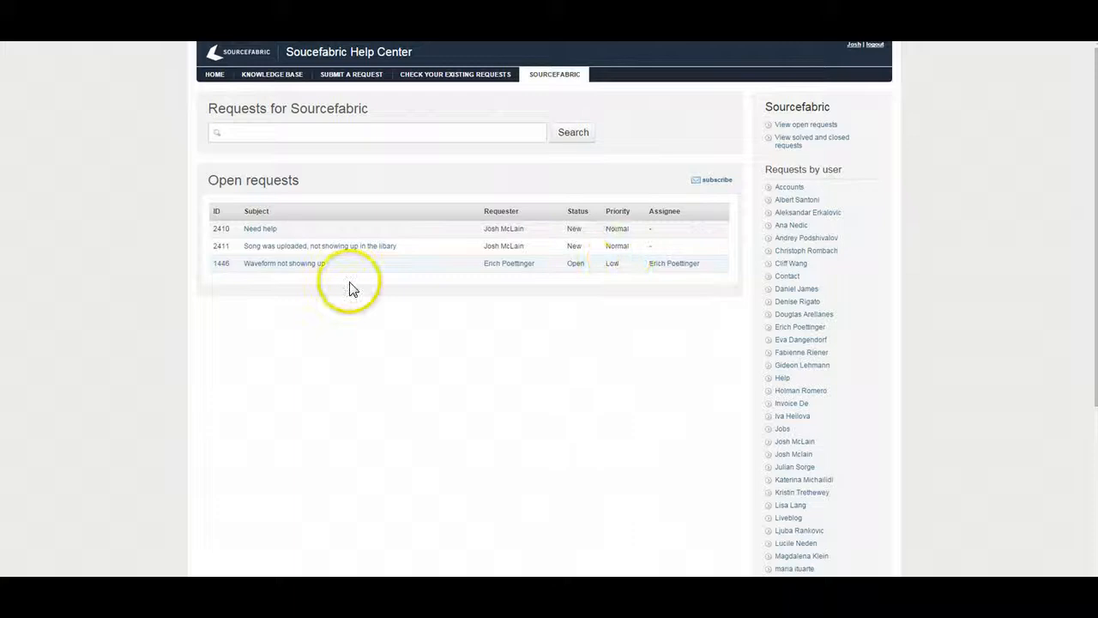
{"action": "mouse_move", "coordinate": [317, 327]}
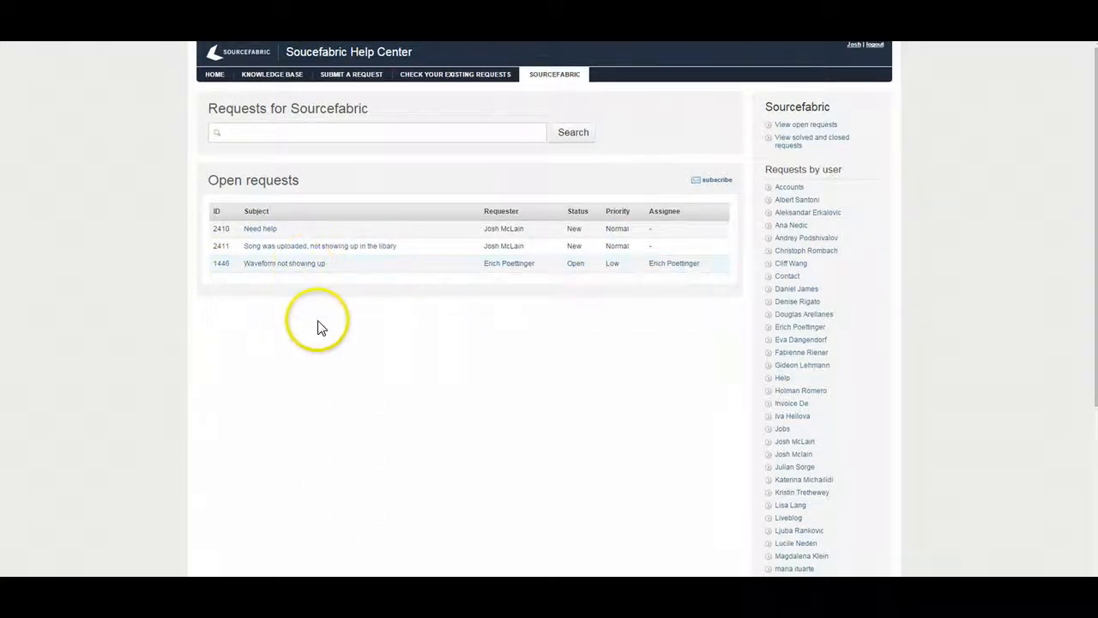
{"action": "left_click", "coordinate": [285, 264]}
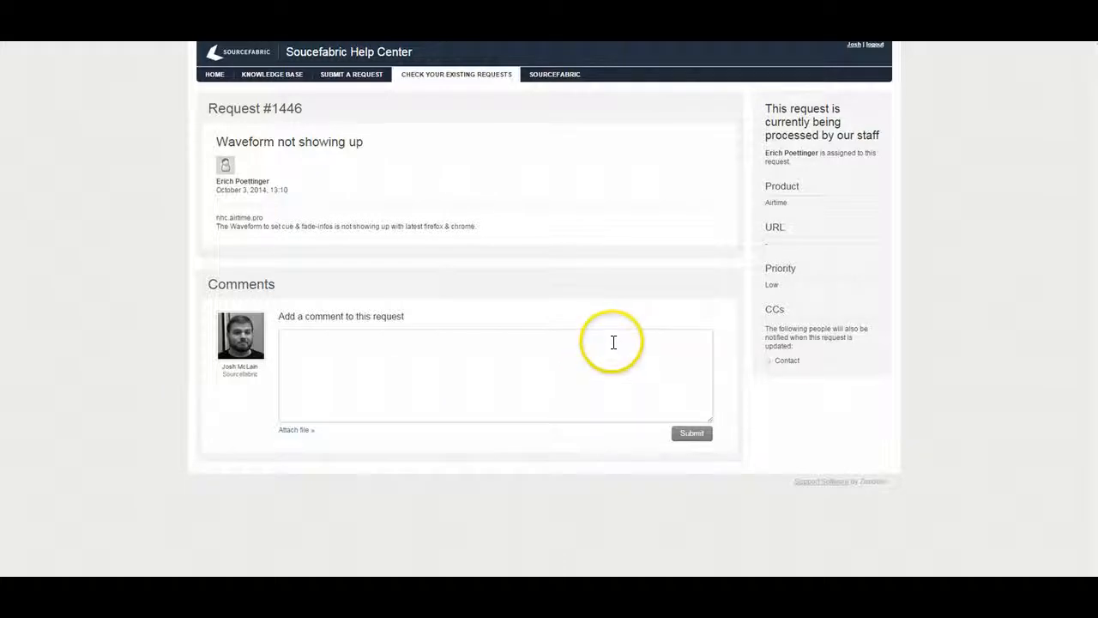